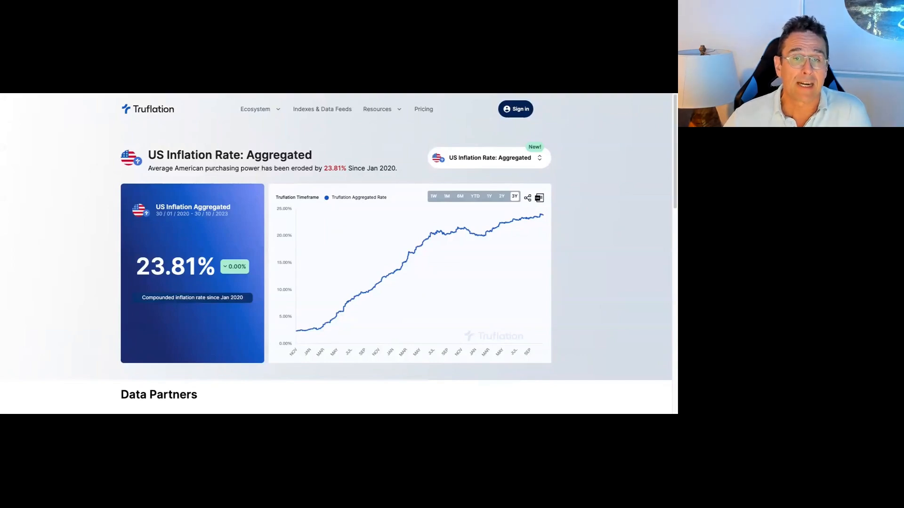
# Step: Open the 'US Inflation Rate: Aggregated' feed dropdown and pick a feed from the list
pyautogui.click(487, 158)
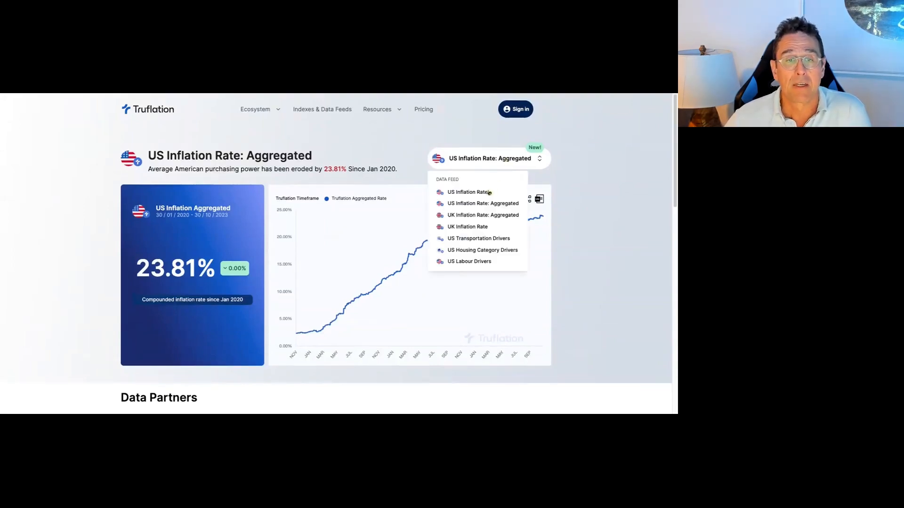
pyautogui.click(467, 192)
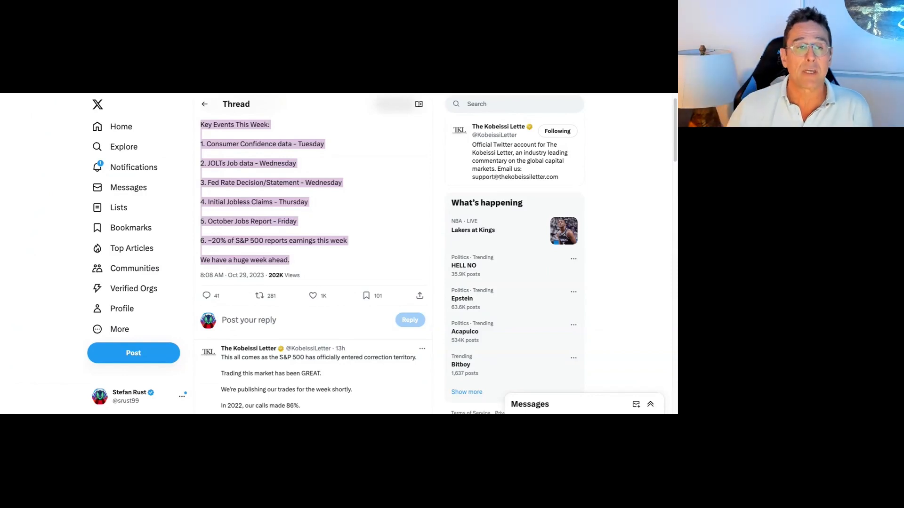
pyautogui.moveTo(282, 213)
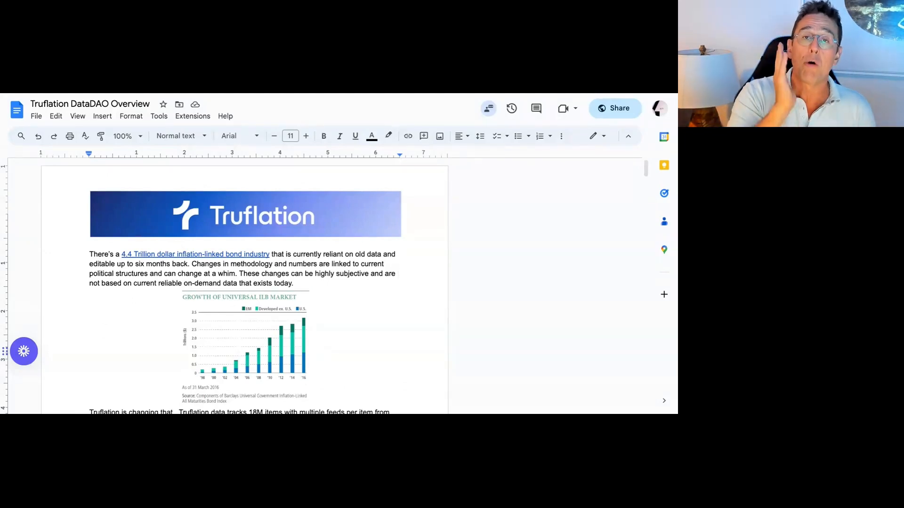
pyautogui.click(397, 273)
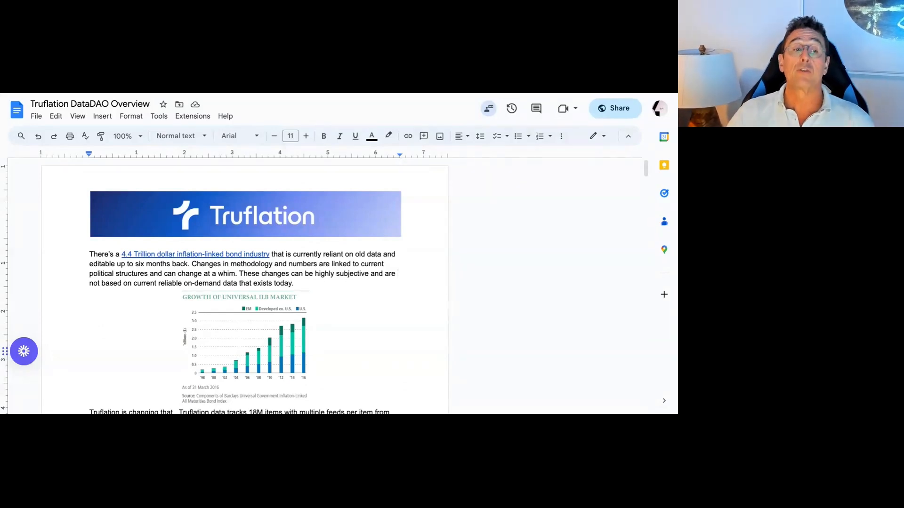
pyautogui.scroll(-3)
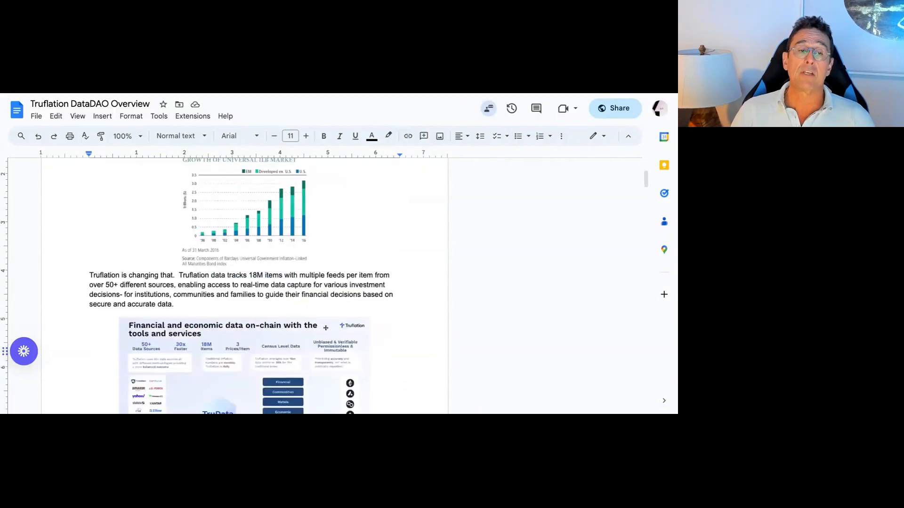
pyautogui.scroll(-3)
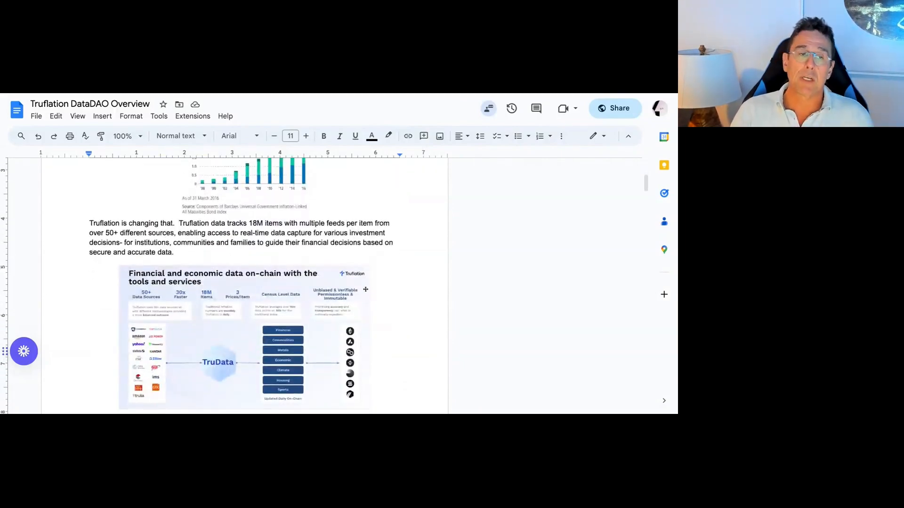
pyautogui.scroll(-3)
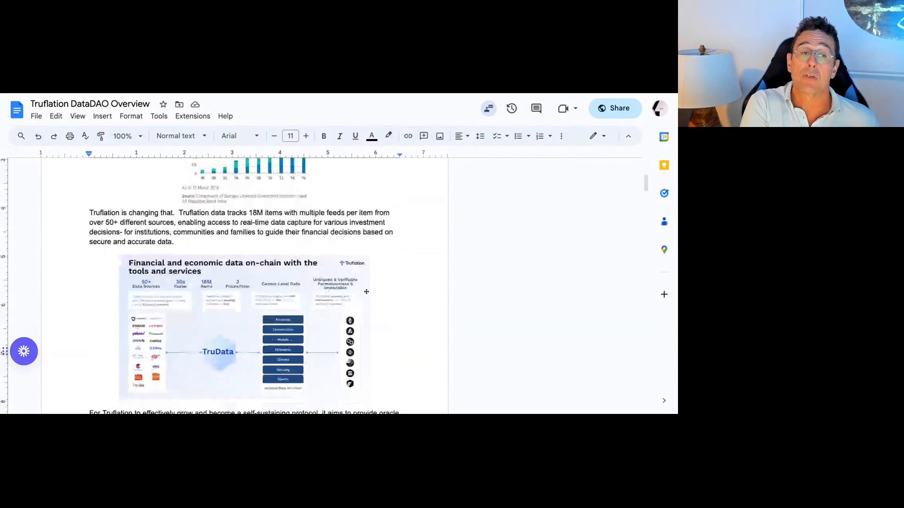
pyautogui.scroll(-3)
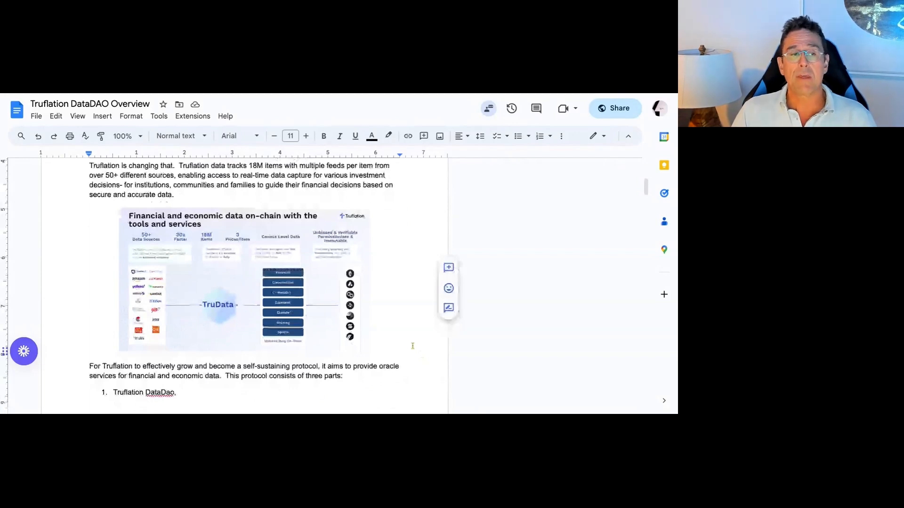
# Step: Scroll down to the TRUFLATION DATADAO section and its data-builder utility points
pyautogui.scroll(-3)
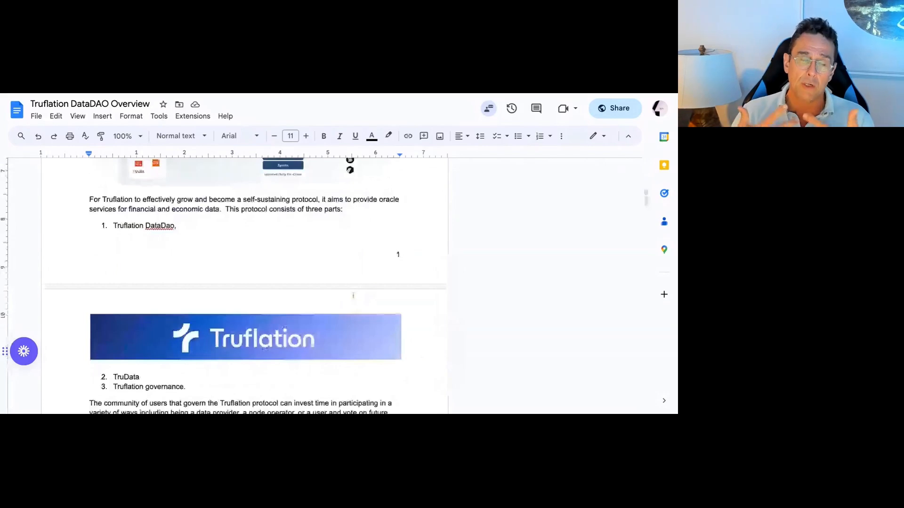
pyautogui.scroll(-3)
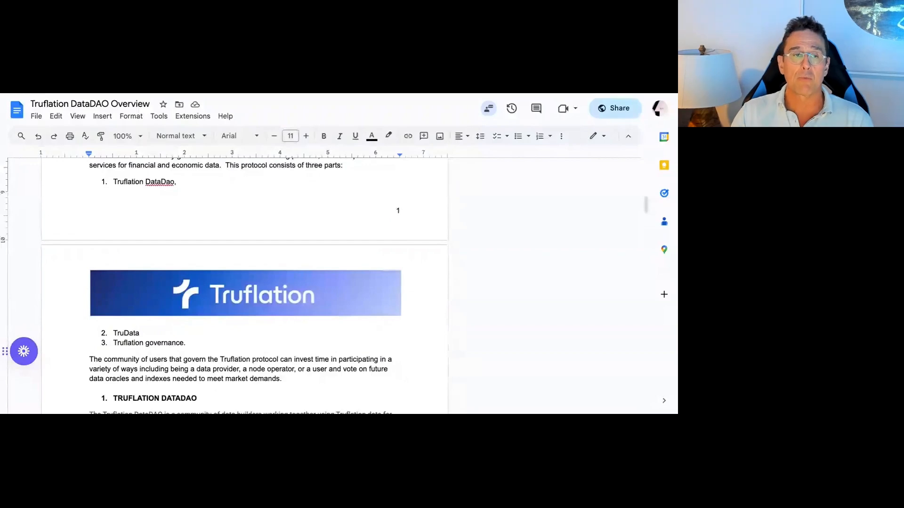
pyautogui.scroll(-3)
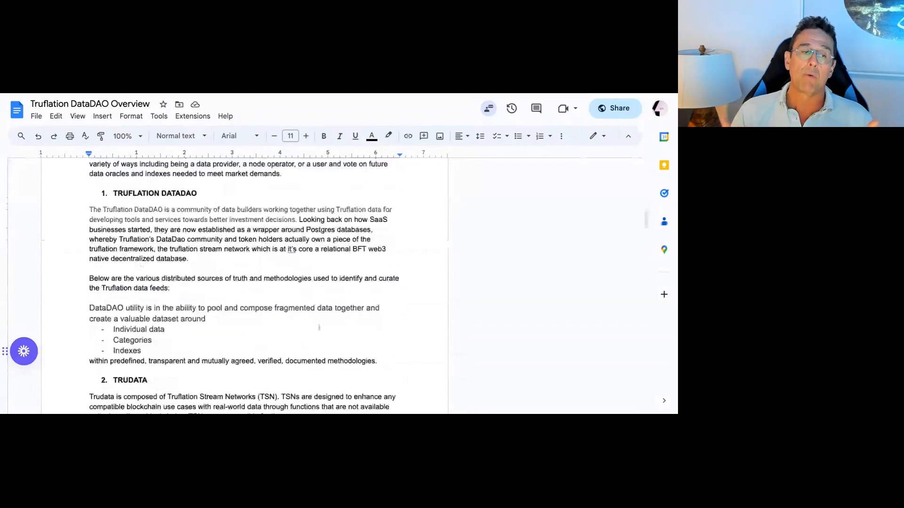
# Step: Scroll to the TRUDATA heading on Truflation Stream Networks handling network, computation and storage
pyautogui.scroll(-3)
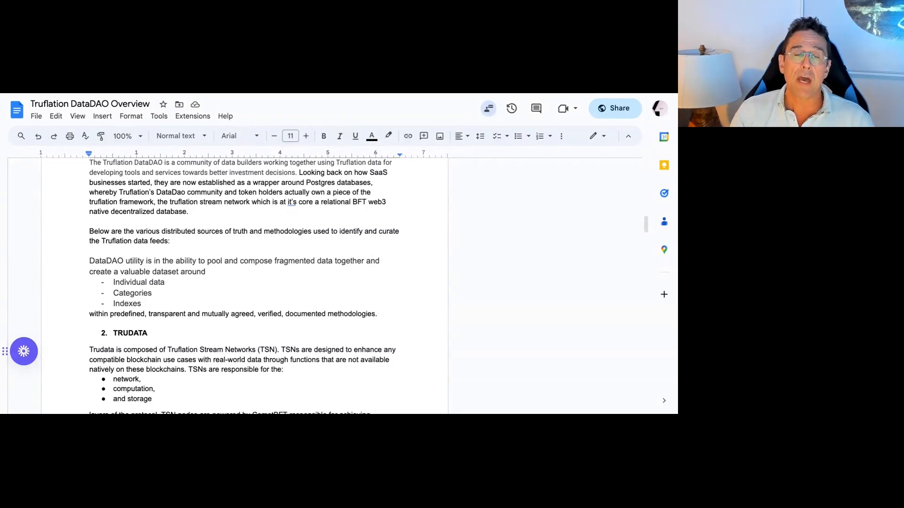
# Step: Scroll to page 2's end covering CometBFT-powered TSN nodes and the permissionless database
pyautogui.scroll(-3)
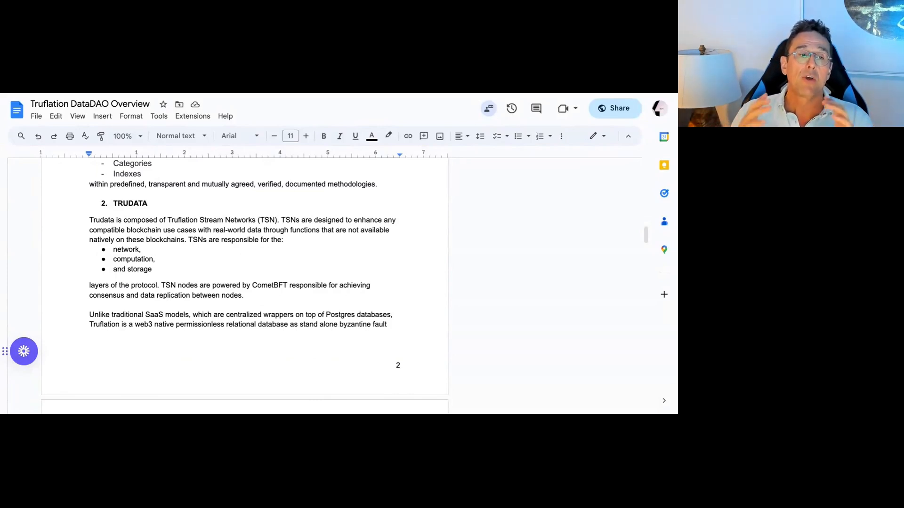
# Step: Scroll past the diagram and Data Aggregators to page 4's Node Operators and Users sections
pyautogui.scroll(-3)
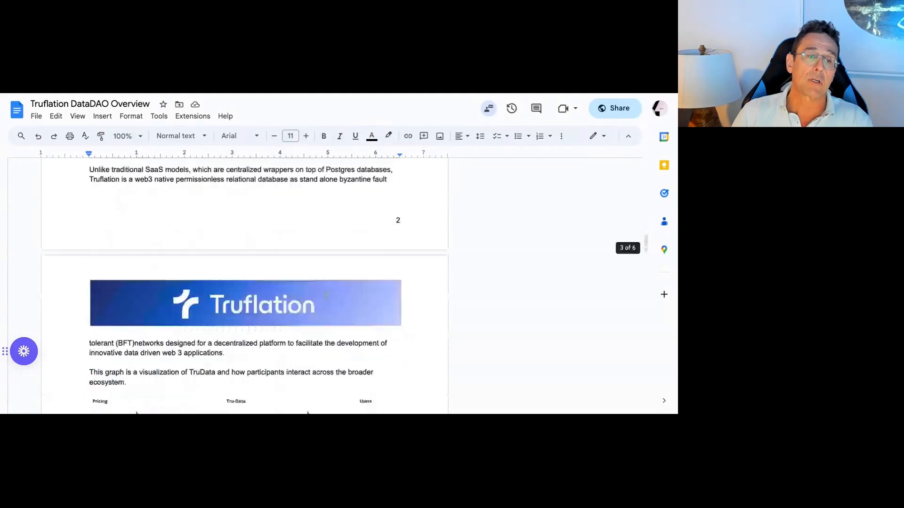
pyautogui.scroll(-3)
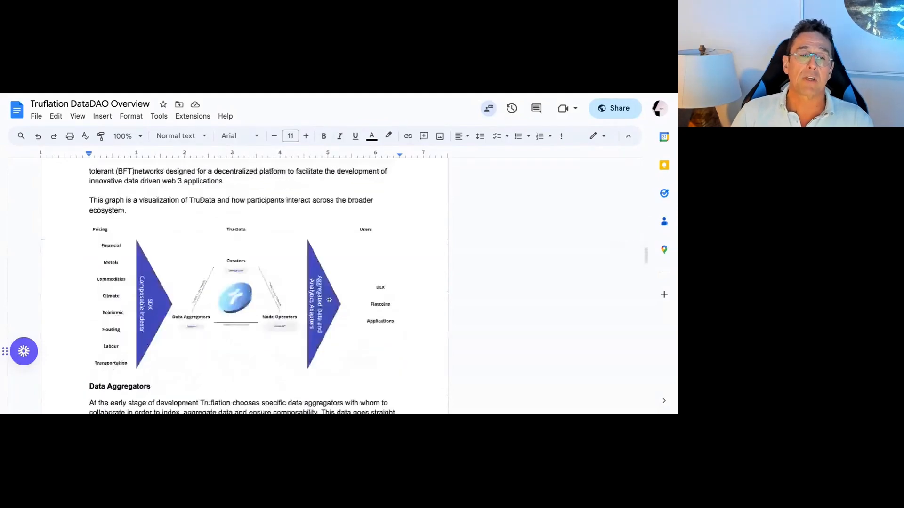
pyautogui.scroll(-3)
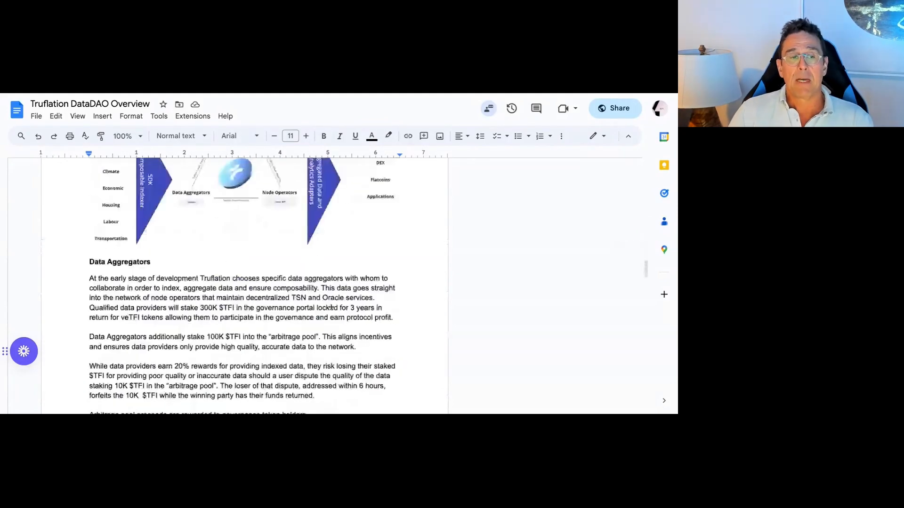
pyautogui.scroll(-3)
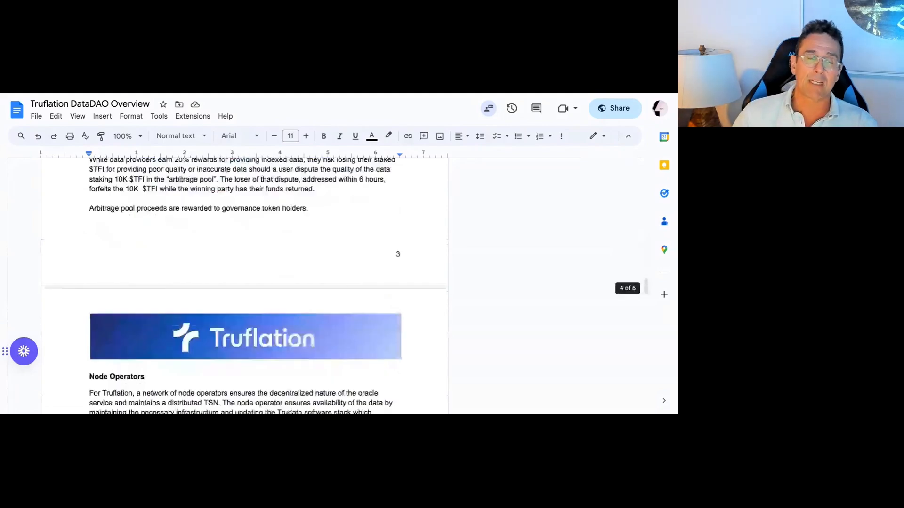
pyautogui.scroll(-3)
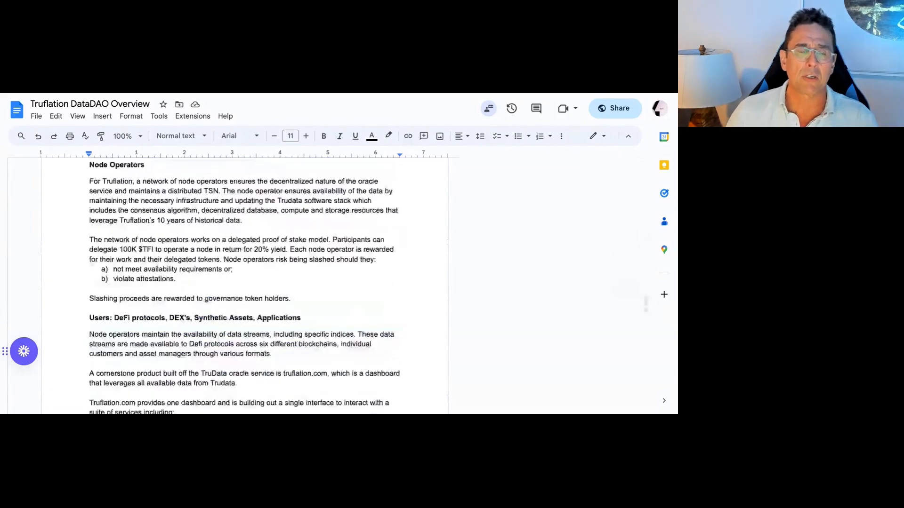